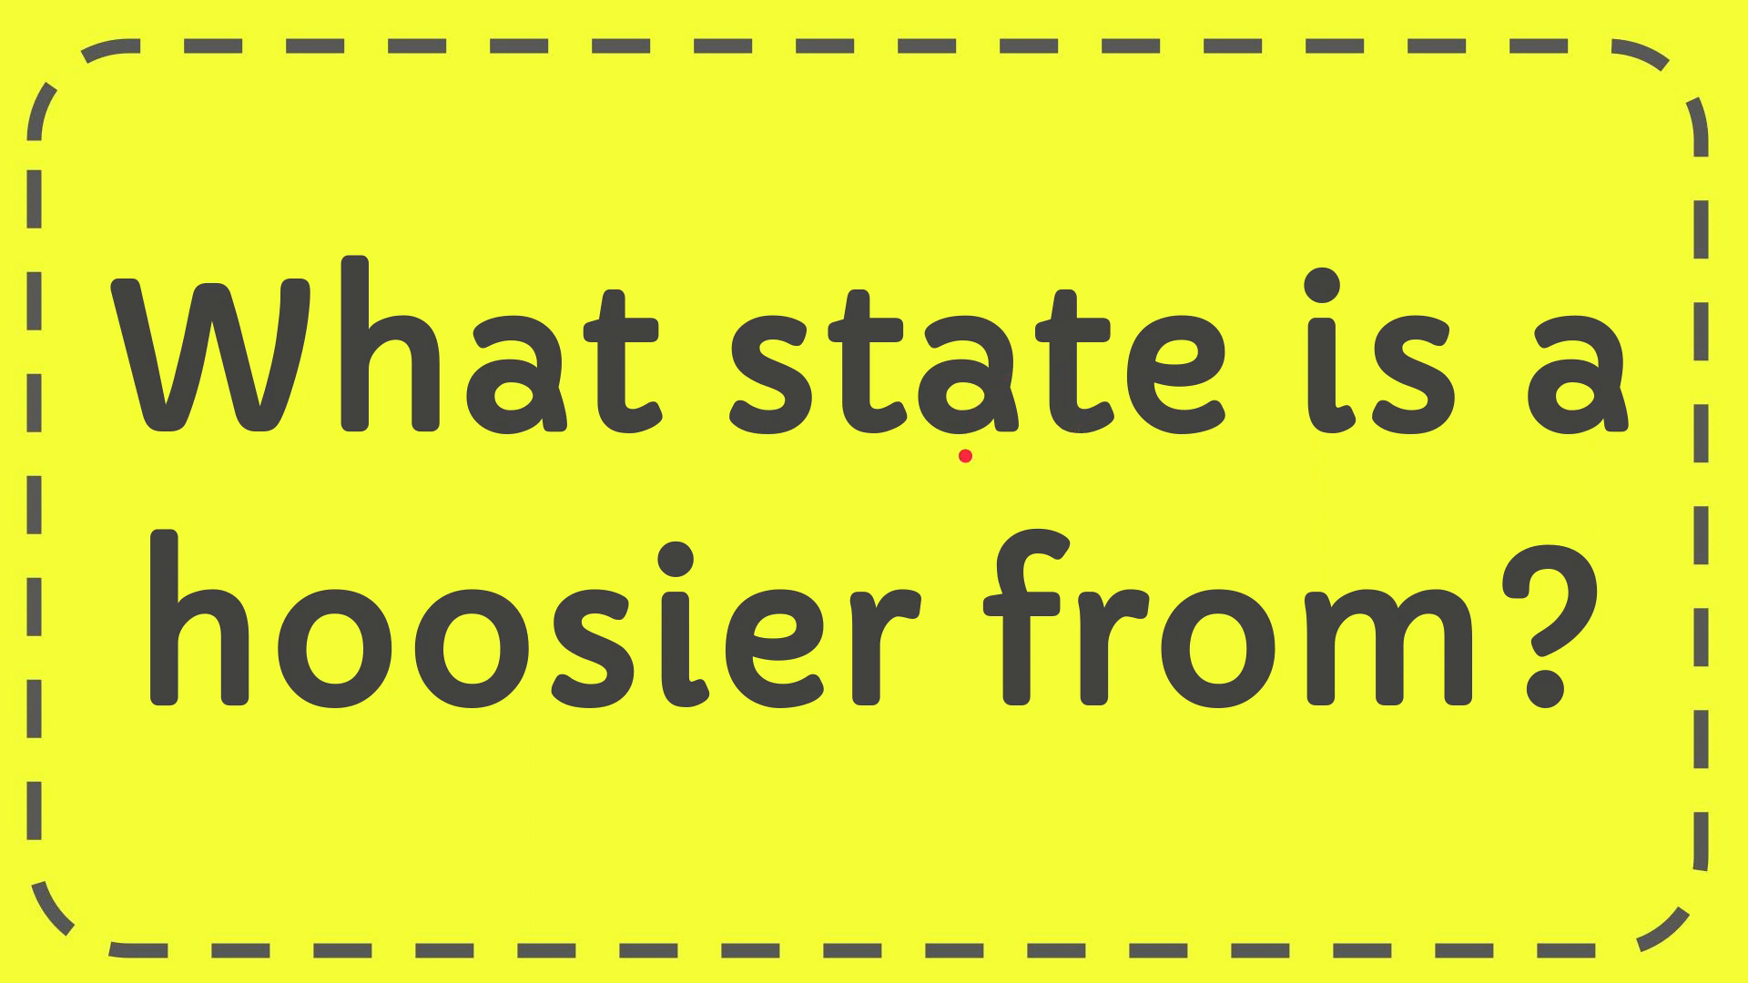
mouse_move(913, 484)
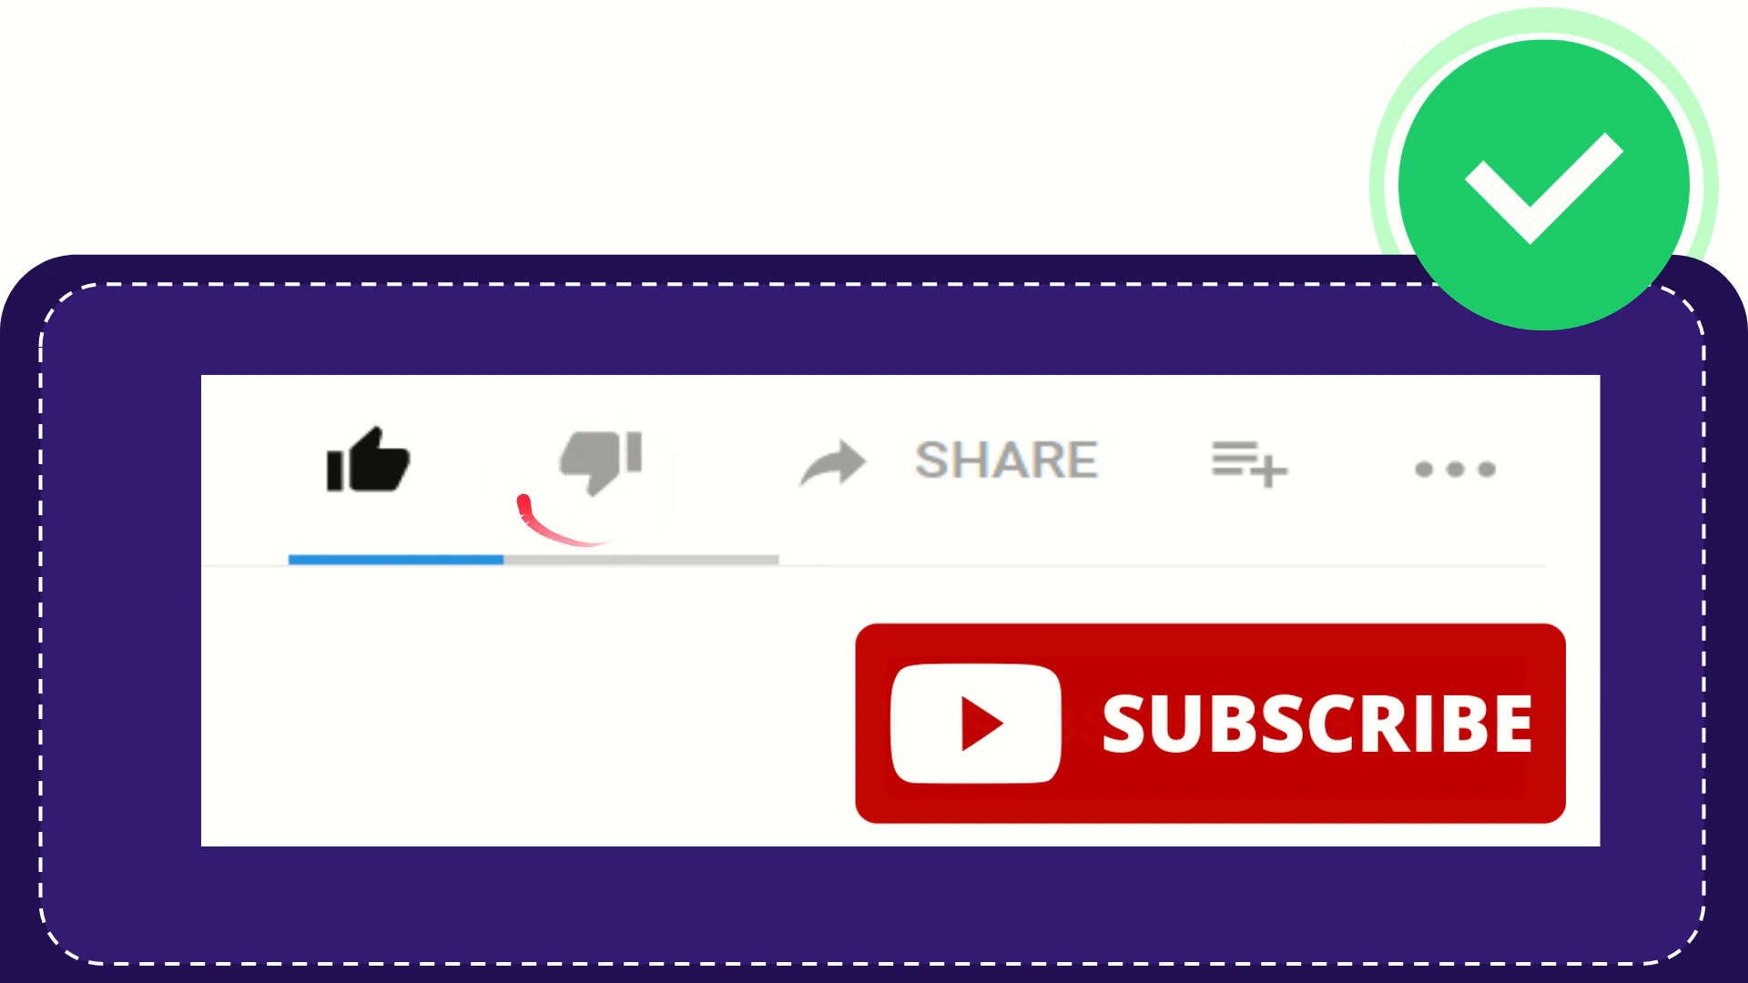
mouse_move(596, 462)
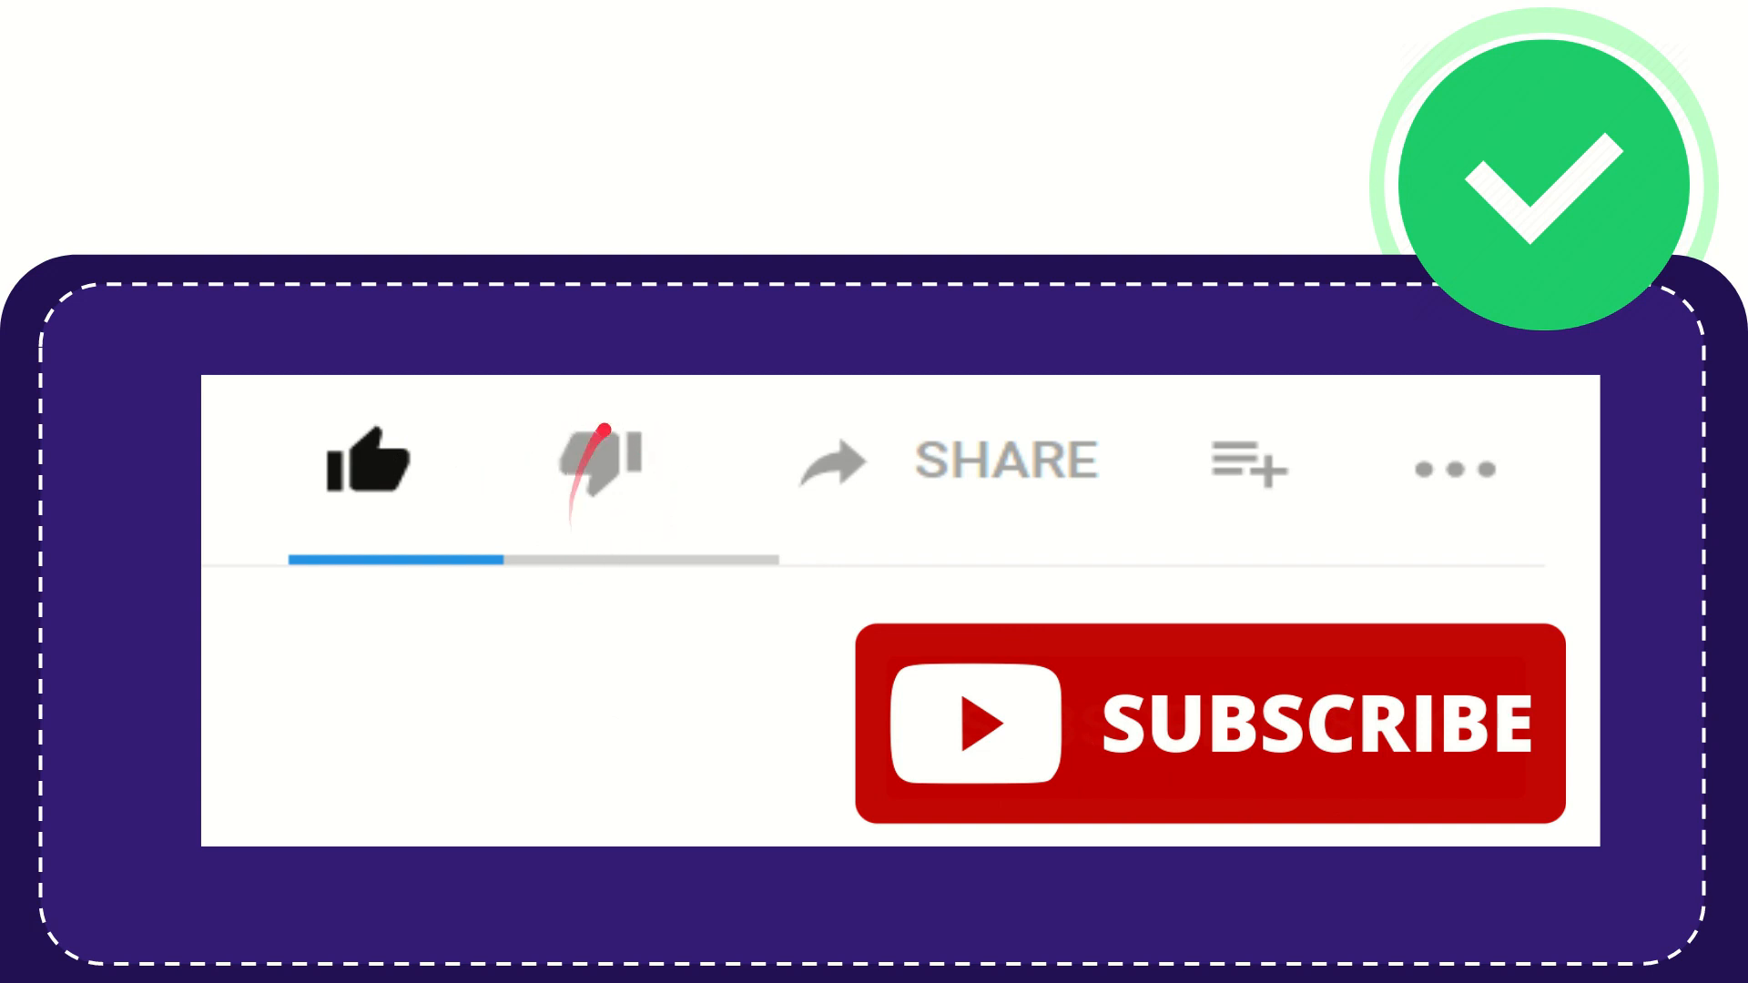